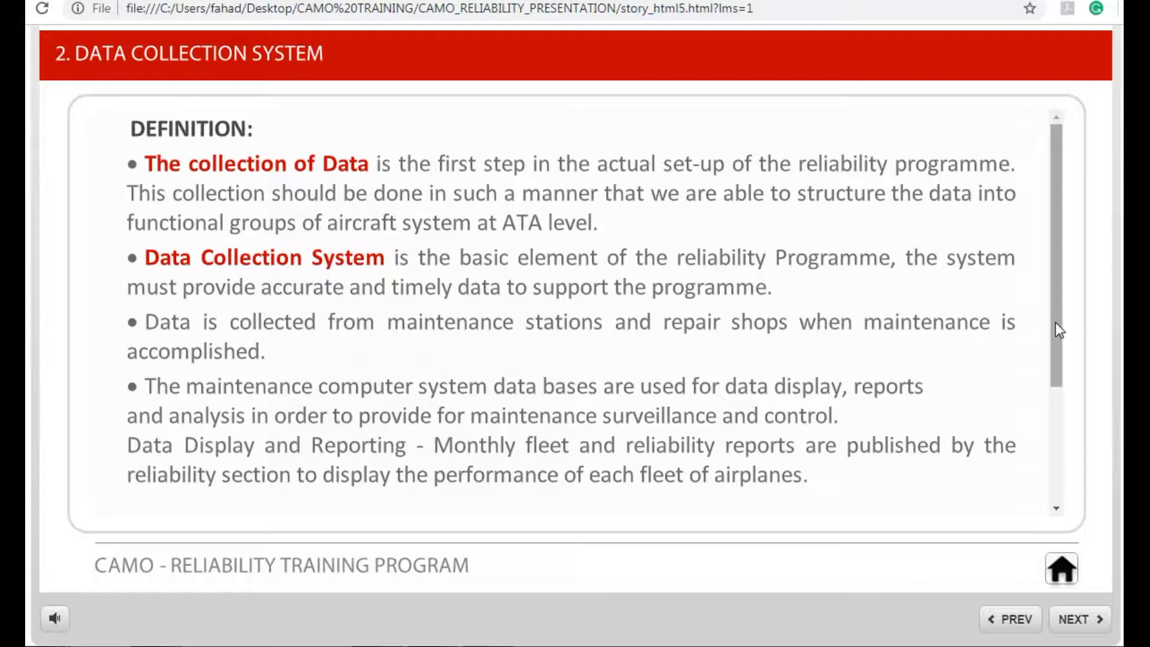
Read down to Responsible Department and Required Data, then advance to the information sources table slide
scroll(down, 3)
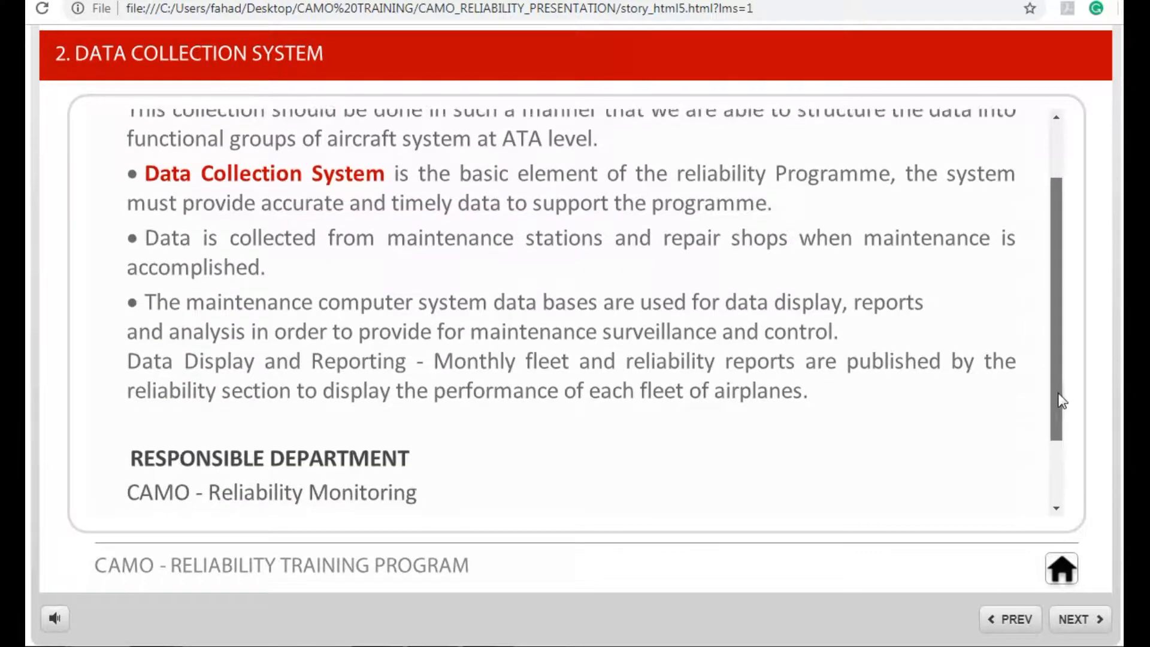
scroll(down, 3)
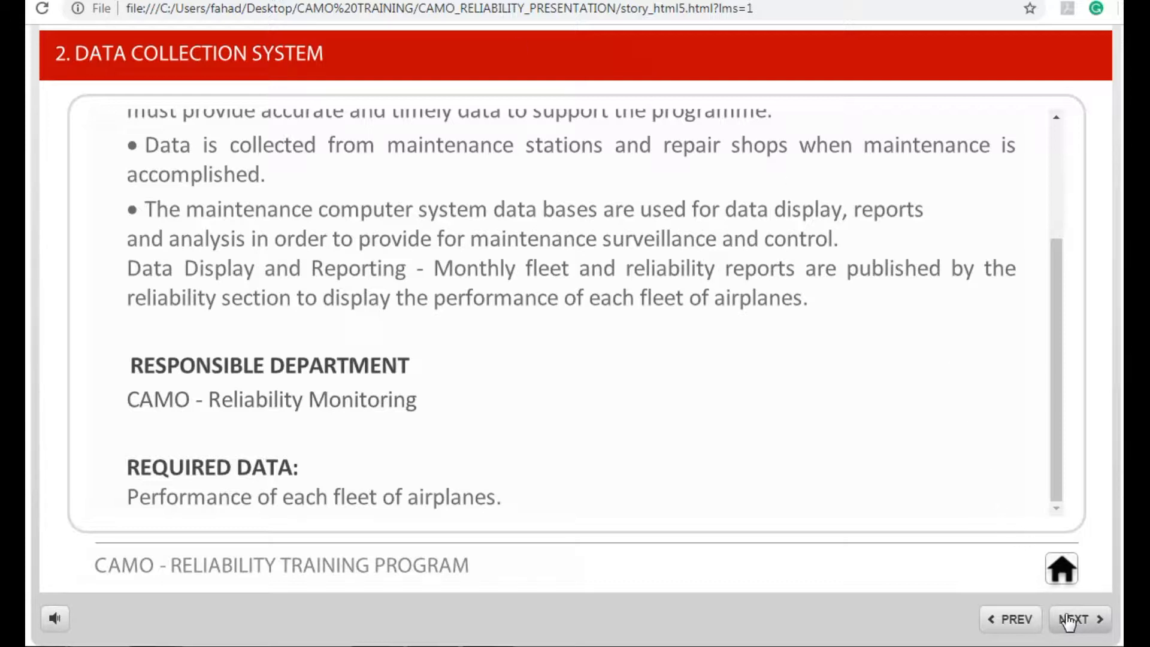
click(1080, 618)
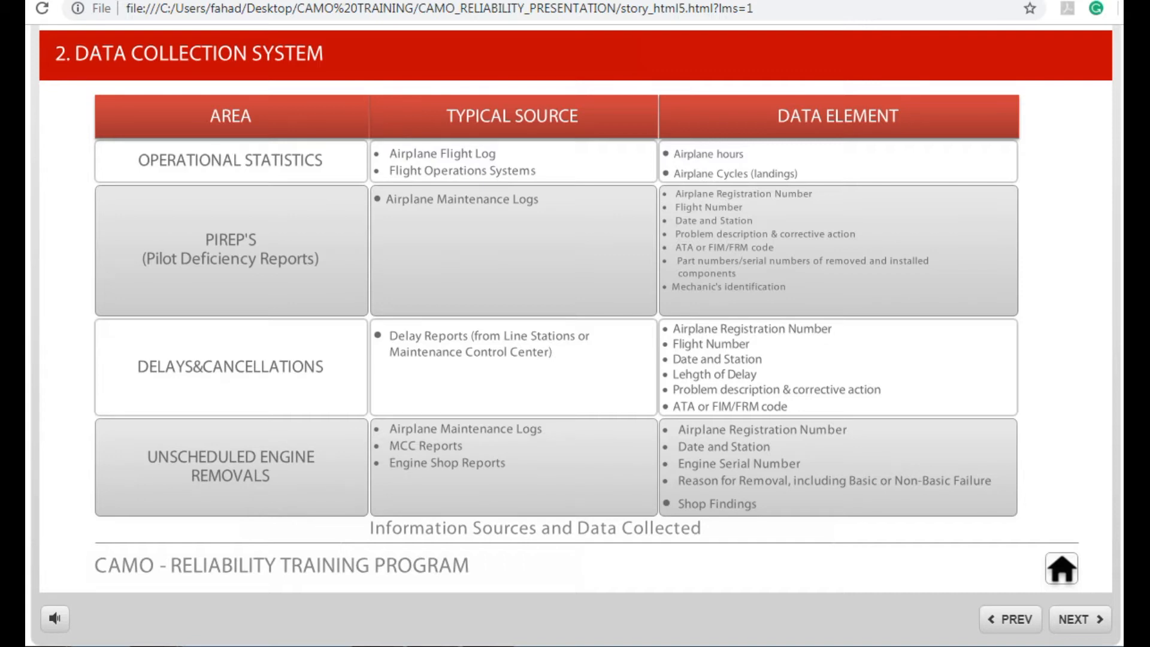
mouse_move(1038, 597)
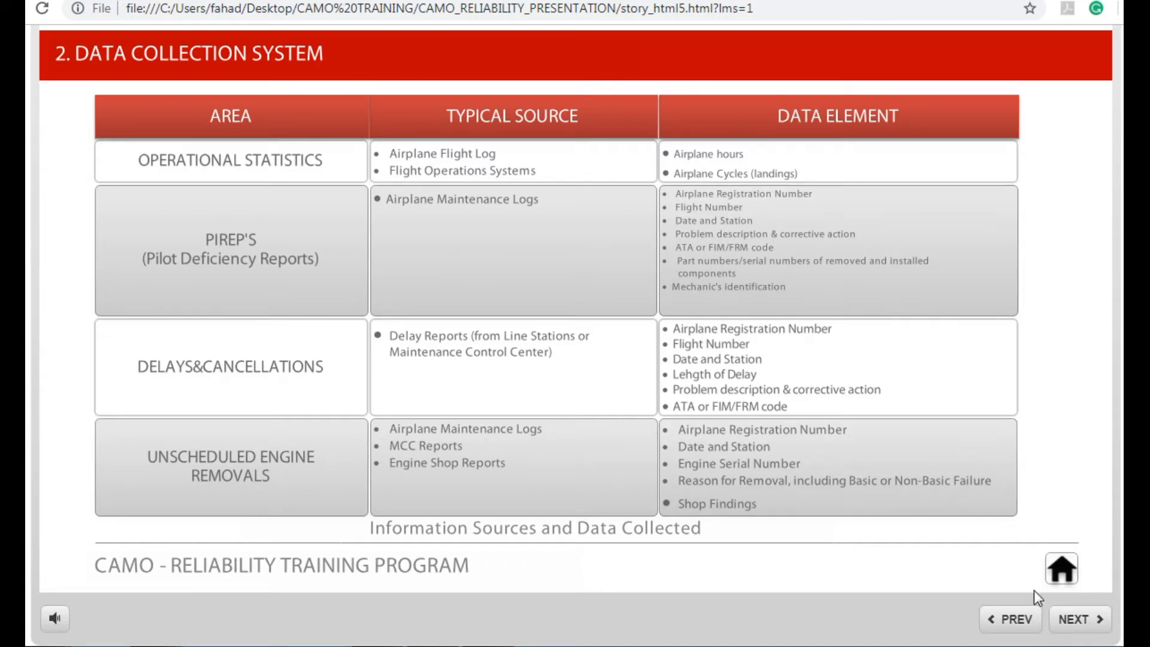
Advance past the operational statistics, PIREPs, delays and engine removals table slide
click(1079, 618)
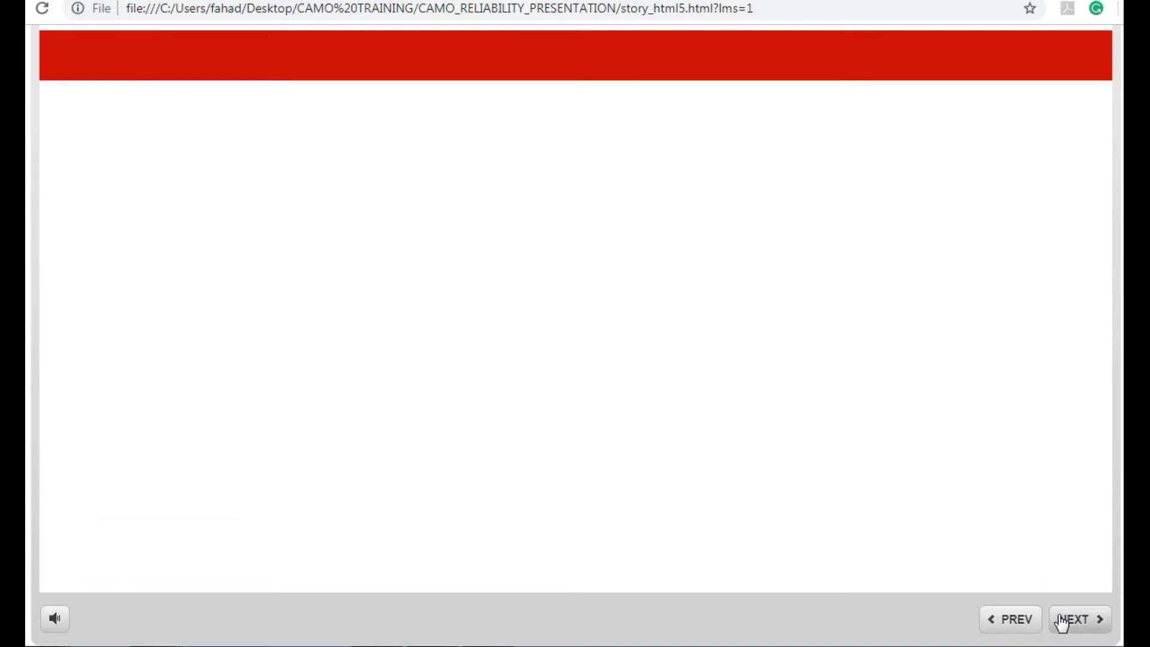
Advance to the continuation table on in-flight shut-downs, rotable removals and service difficulty reports and scroll it down
click(1079, 619)
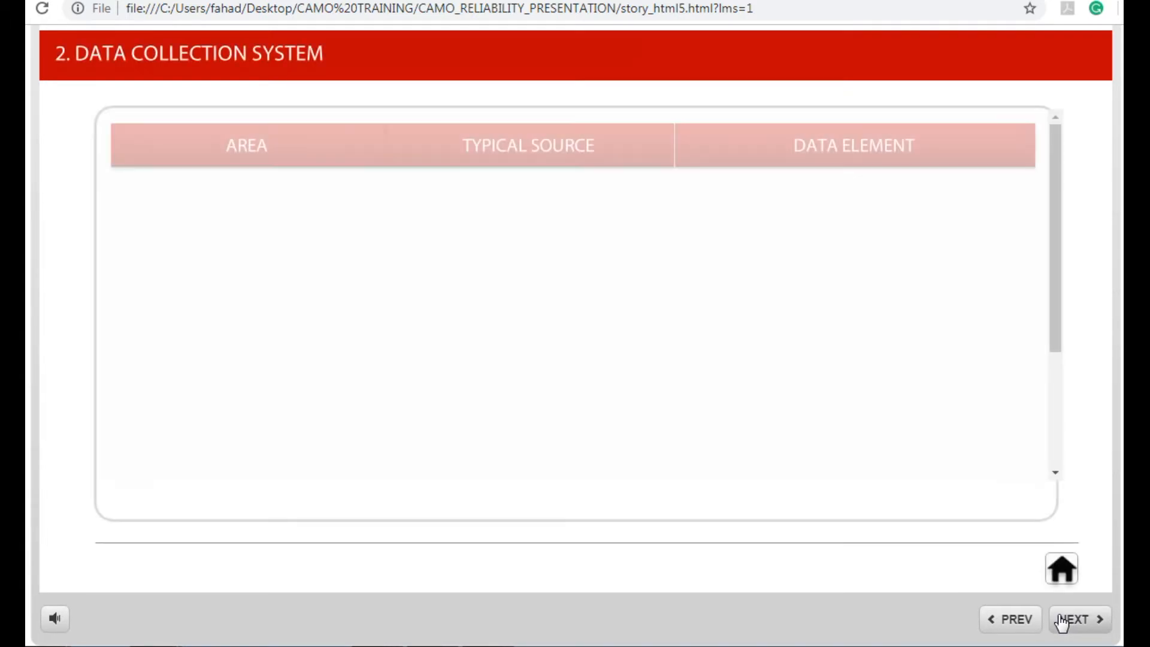
click(1080, 619)
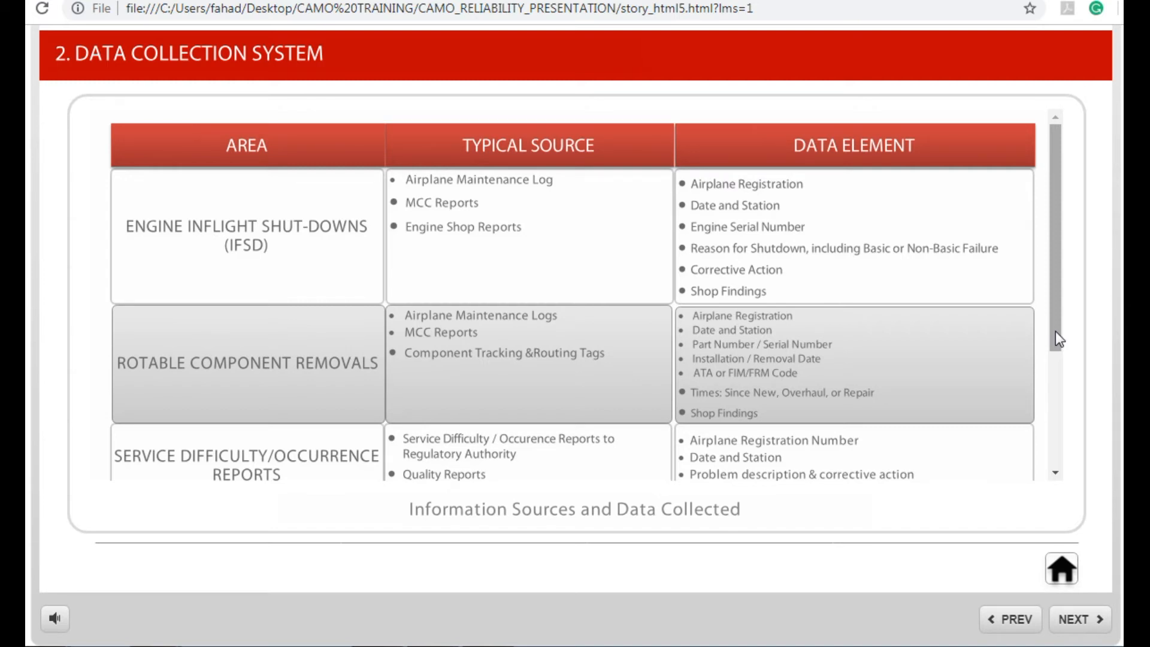
scroll(down, 3)
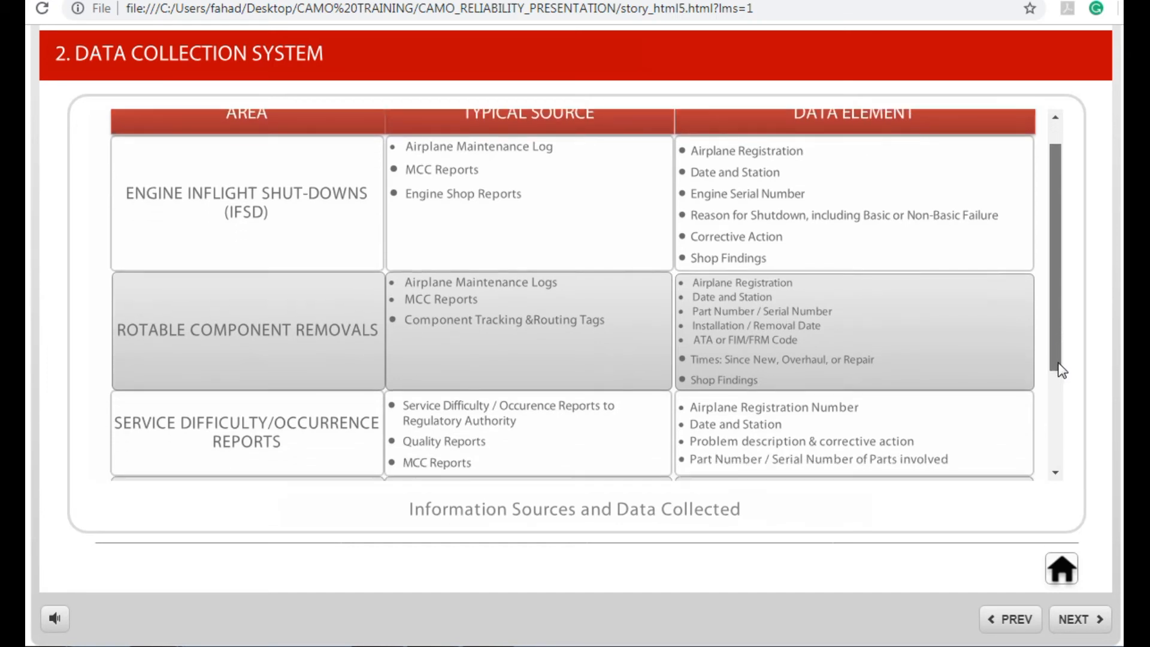